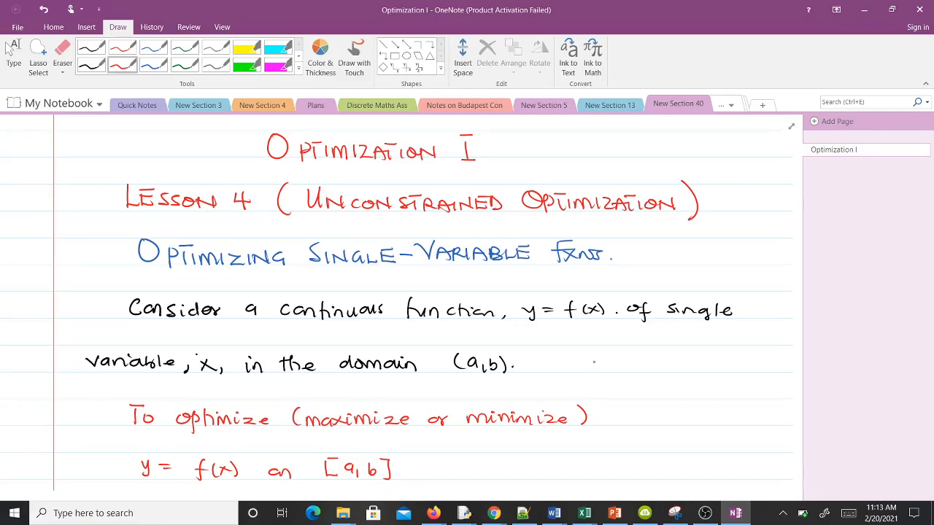
- Underline b in the interval with the blue pen
scroll("down", 3)
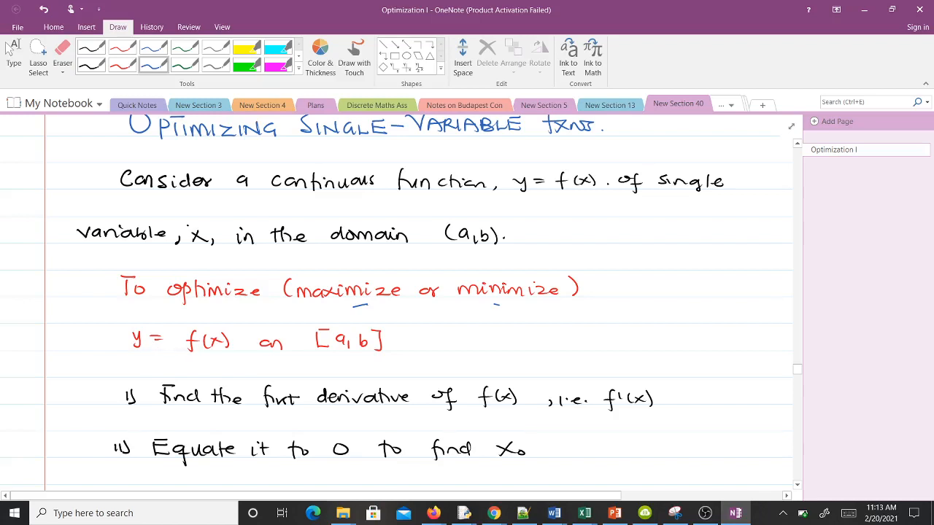
left_click_drag(343, 359, 357, 356)
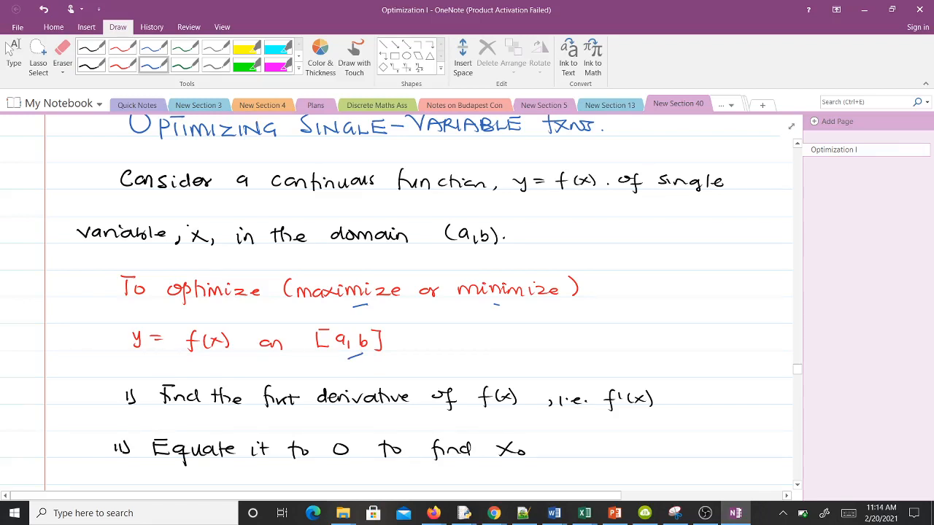
scroll("down", 3)
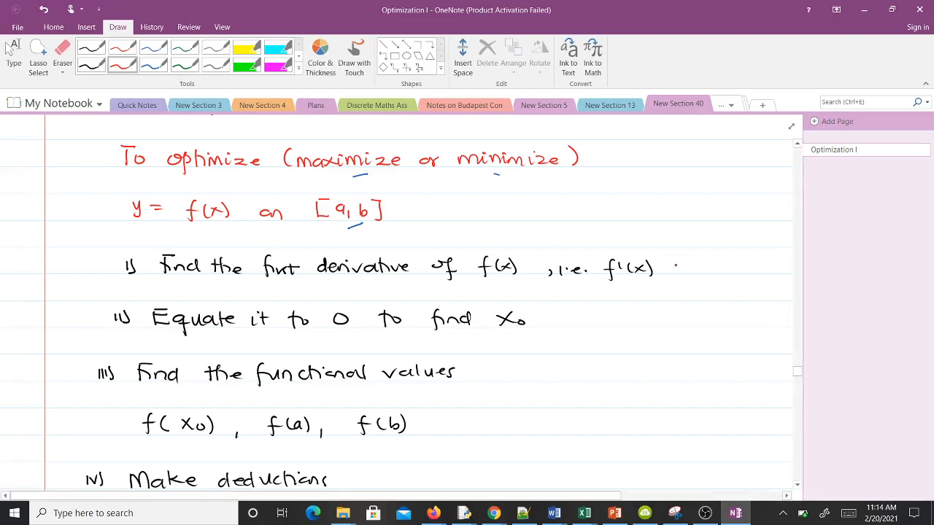
- Tick the first-derivative step and the derivative-equals-zero step in red
left_click_drag(674, 271, 696, 263)
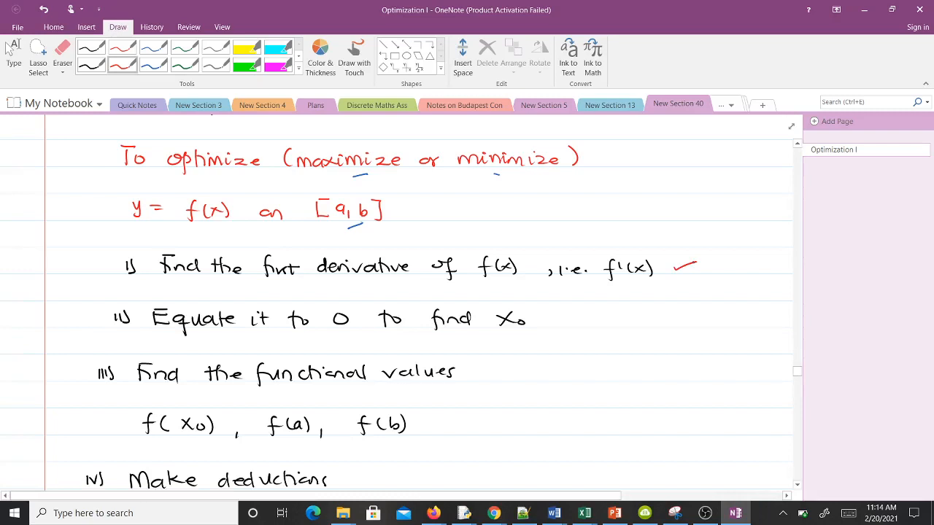
left_click_drag(566, 325, 591, 318)
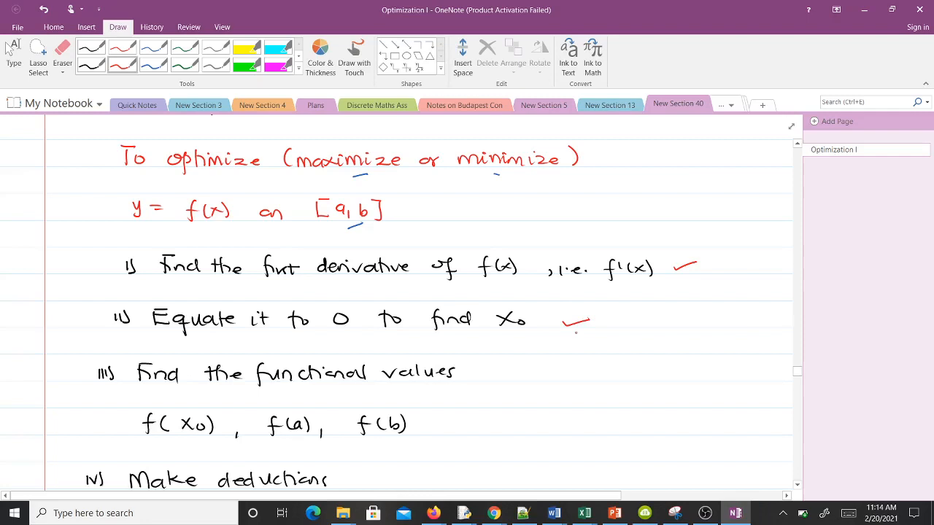
scroll("down", 3)
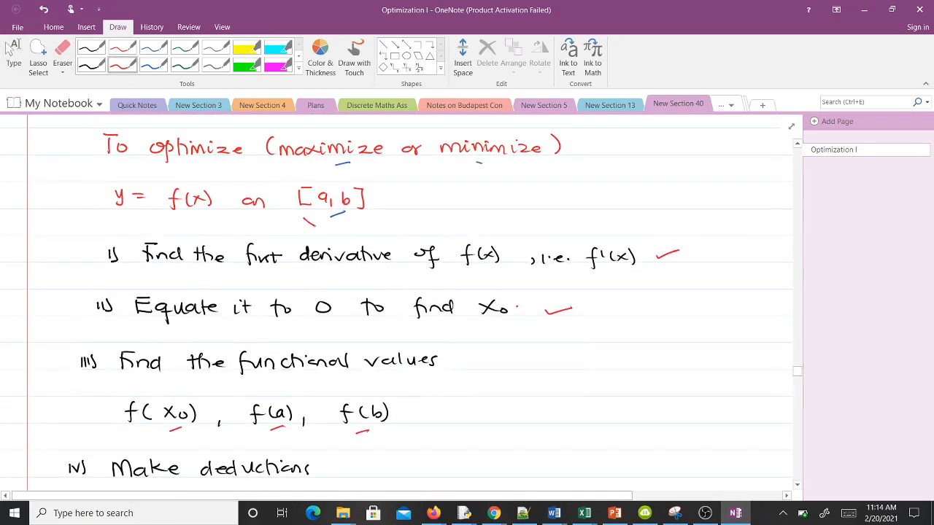
scroll("down", 3)
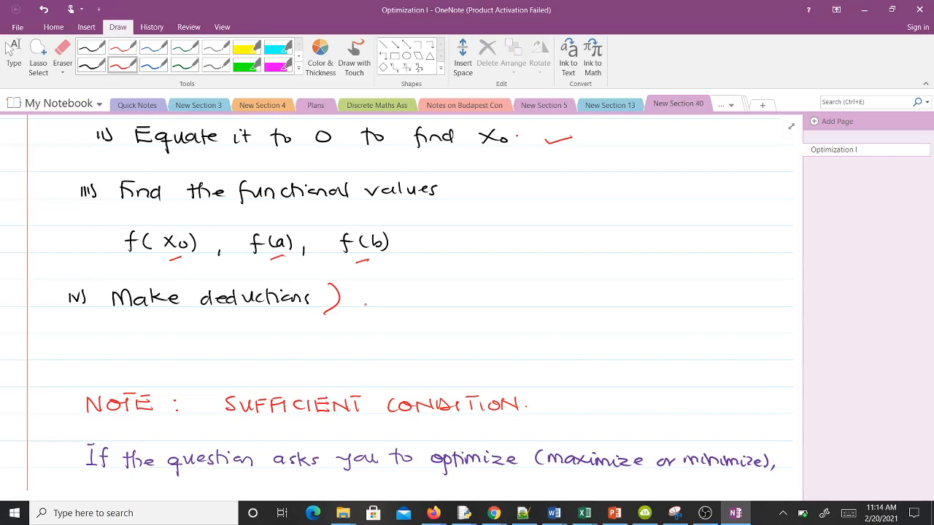
- Draw a red line under f''(x) > 0 in the convex-function bullet
scroll("down", 3)
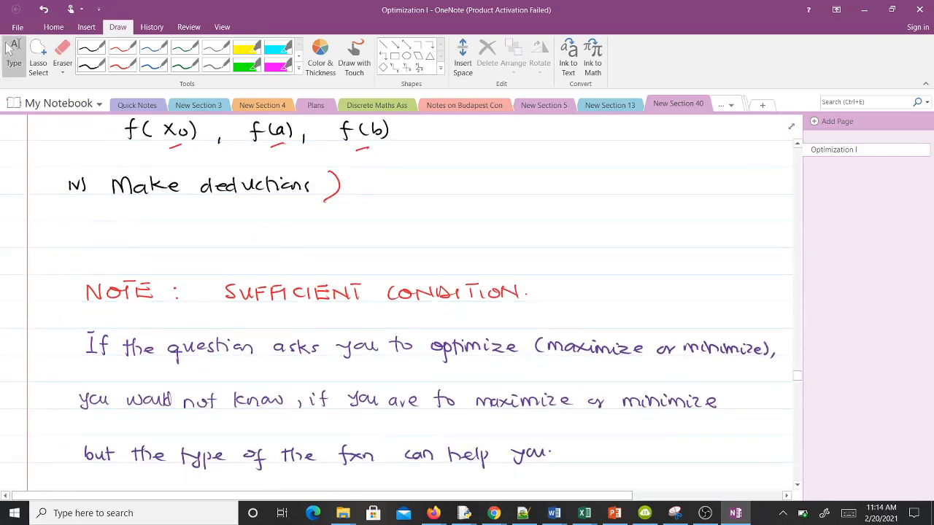
scroll("down", 3)
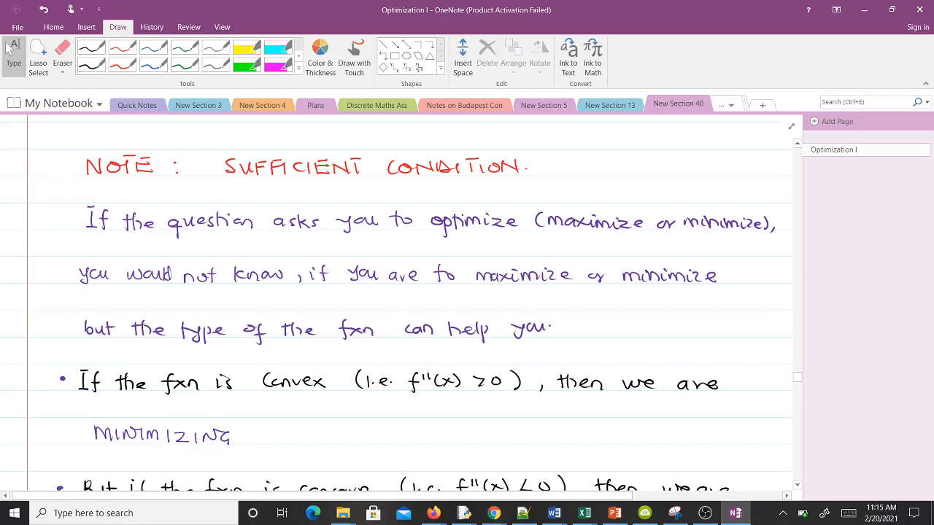
left_click_drag(419, 405, 472, 397)
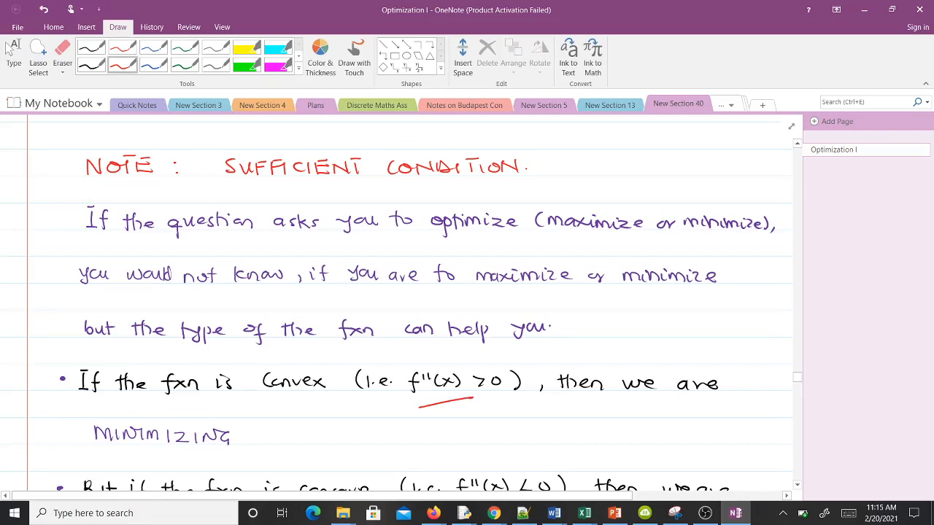
- Underline MAXIMIZING in red, dotting the convex curve's minimum and concave curve's peak
scroll("down", 3)
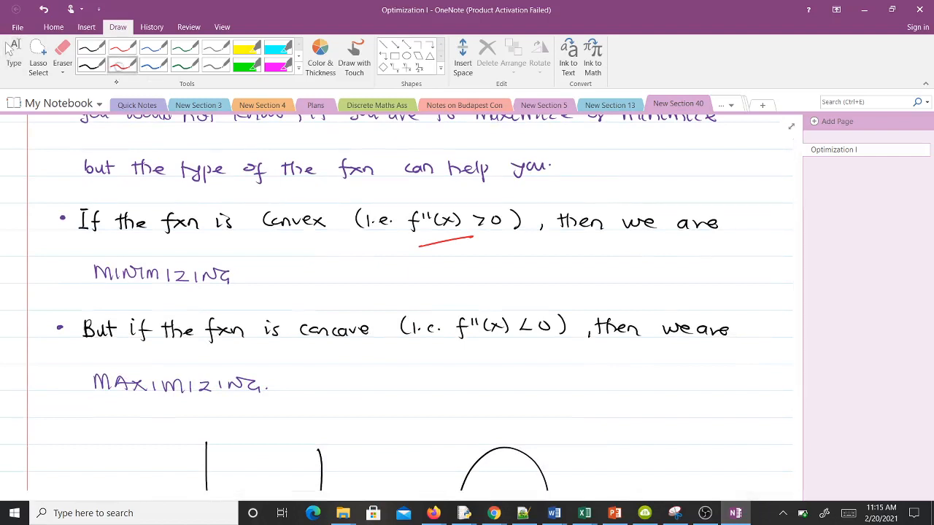
left_click_drag(195, 408, 219, 402)
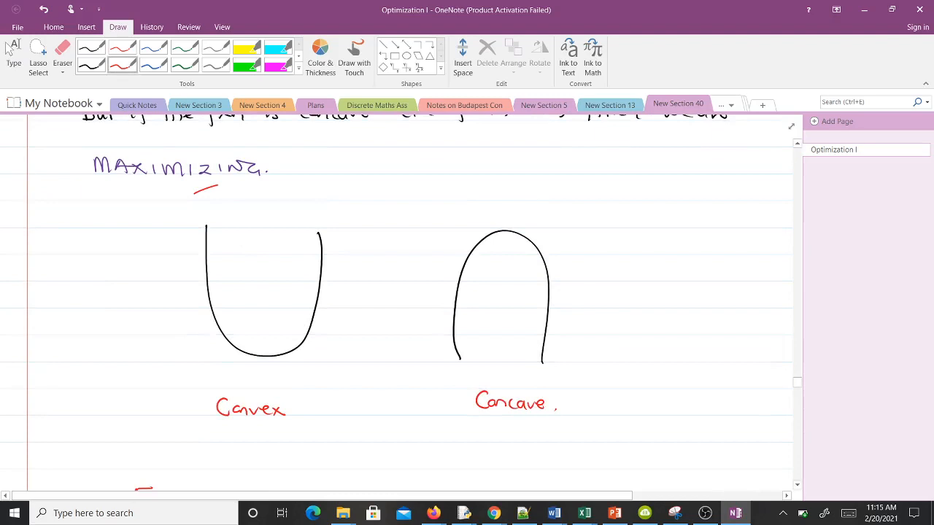
left_click(269, 356)
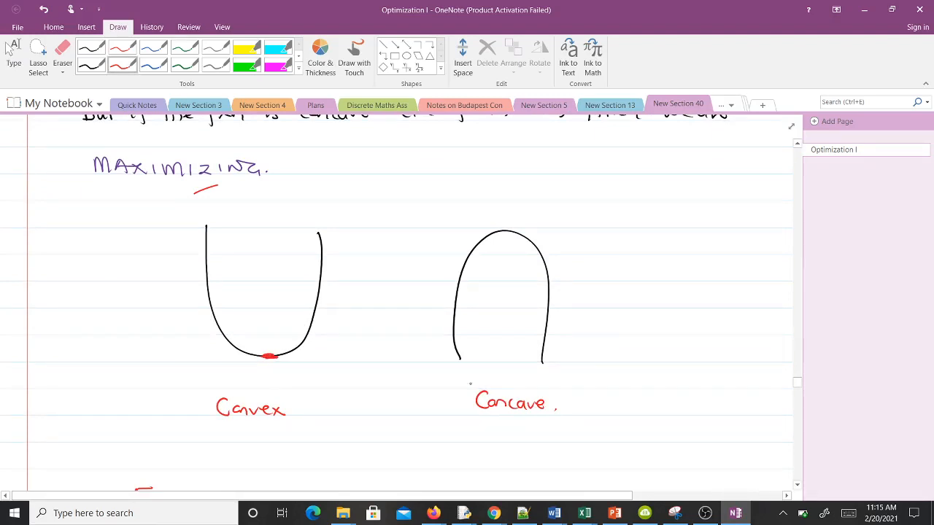
left_click(505, 233)
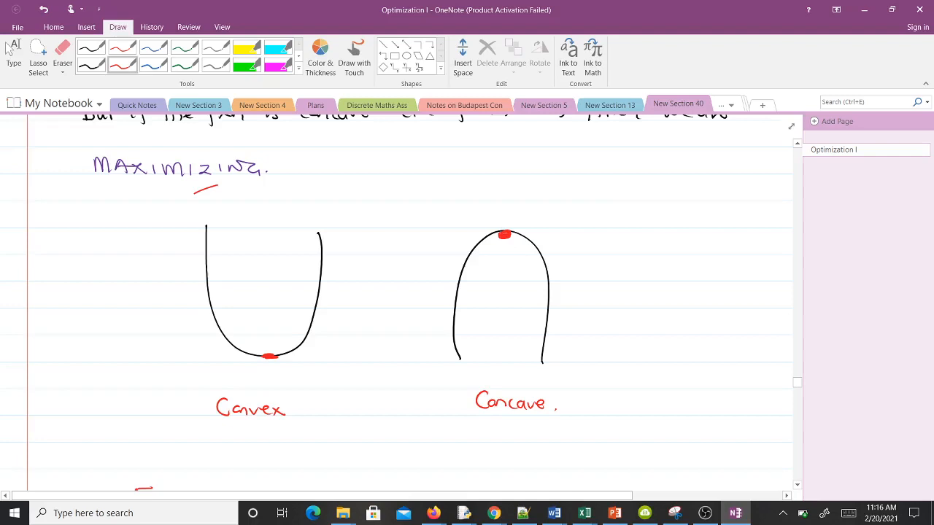
- Tick the first solution lines and the zero equation, and underline 2x in red
scroll("down", 3)
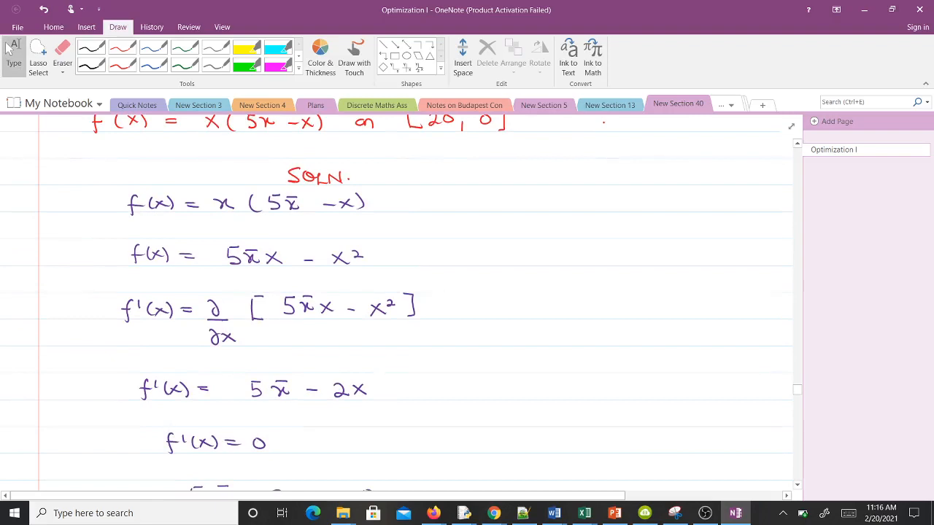
left_click_drag(401, 204, 430, 193)
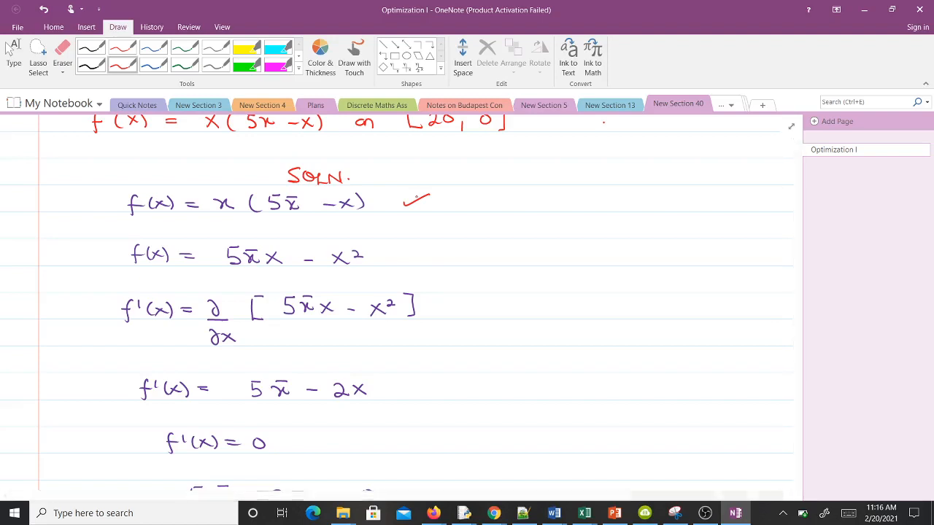
left_click_drag(445, 256, 463, 245)
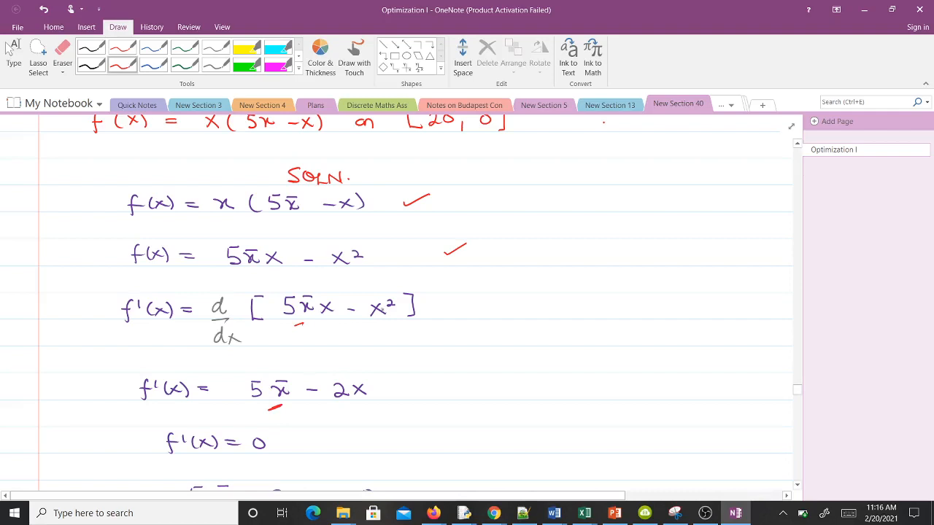
left_click_drag(343, 408, 361, 405)
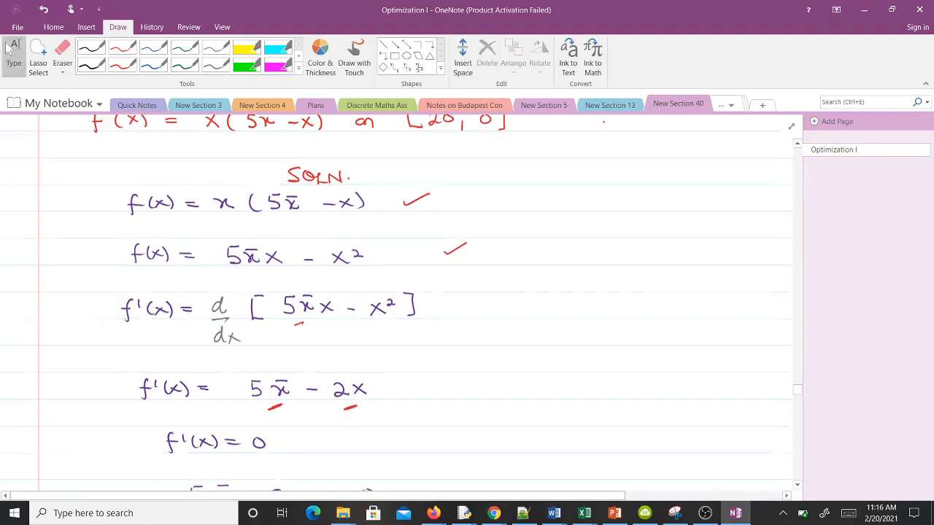
scroll("down", 3)
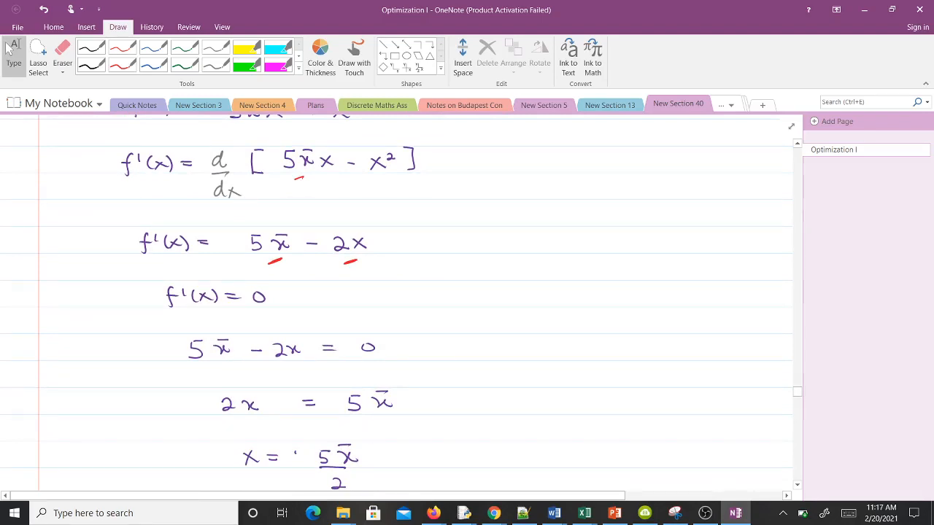
left_click_drag(402, 358, 434, 342)
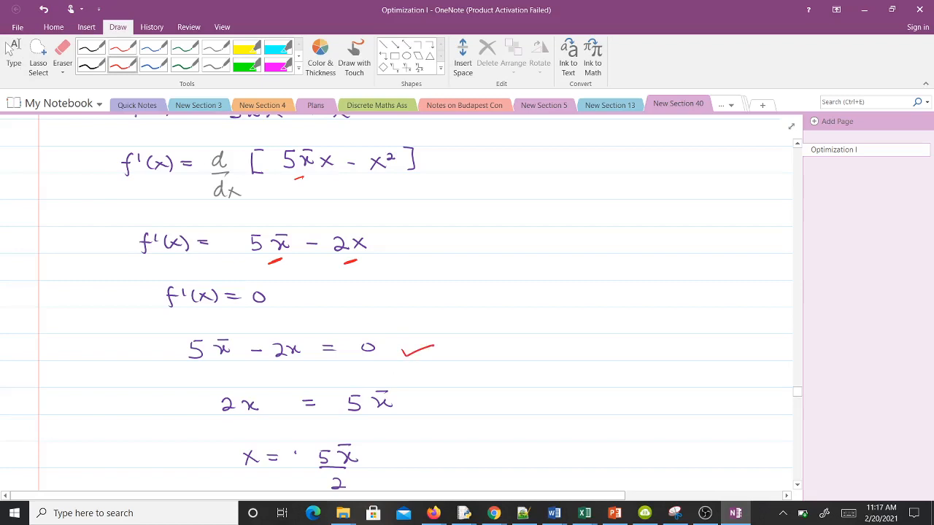
- Write x as a fraction over 2 beside the circled answer and arrow under 0
scroll("down", 3)
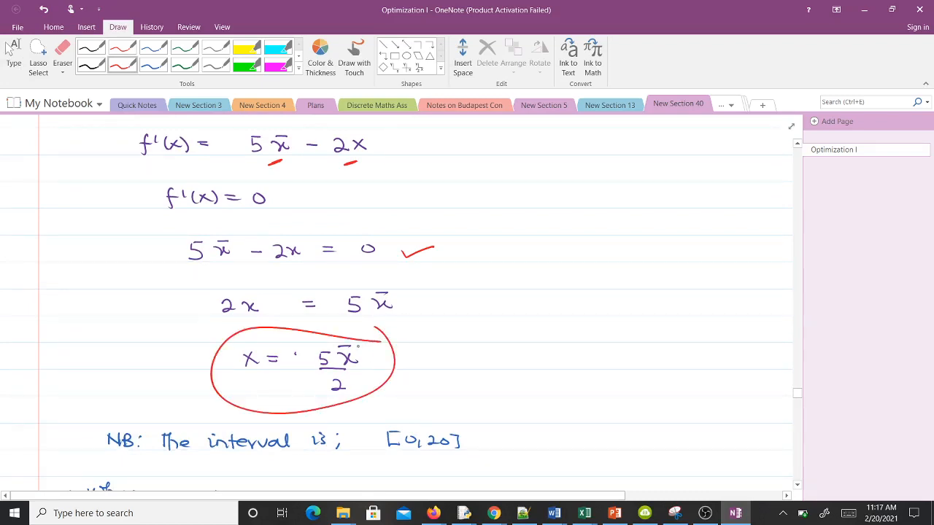
scroll("down", 3)
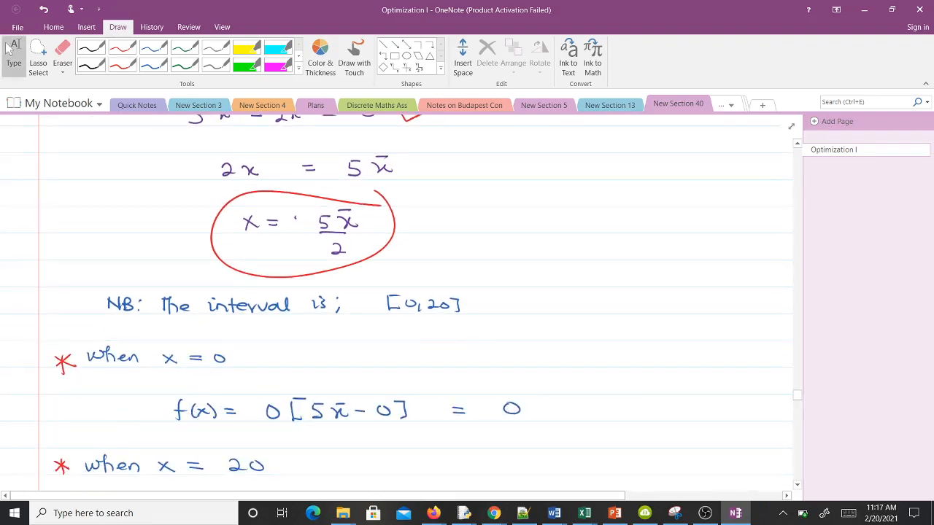
left_click_drag(517, 230, 558, 223)
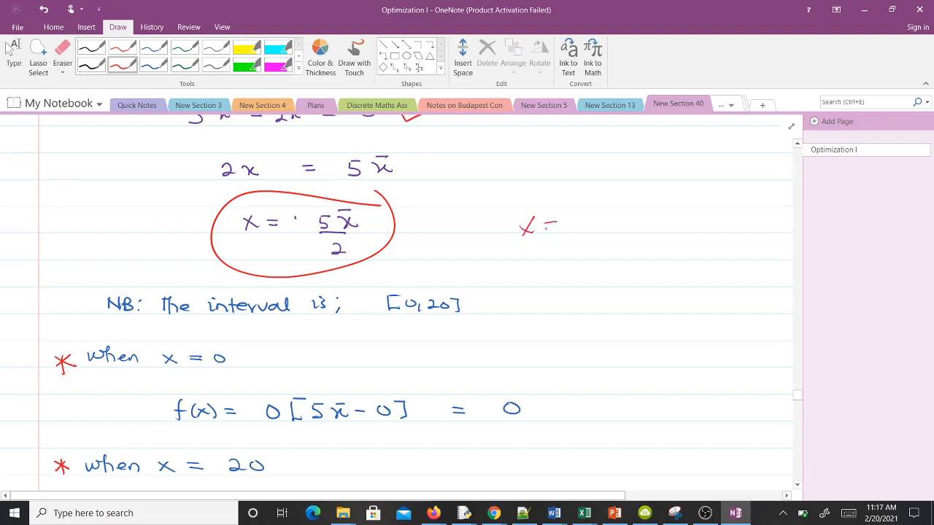
left_click_drag(544, 226, 590, 255)
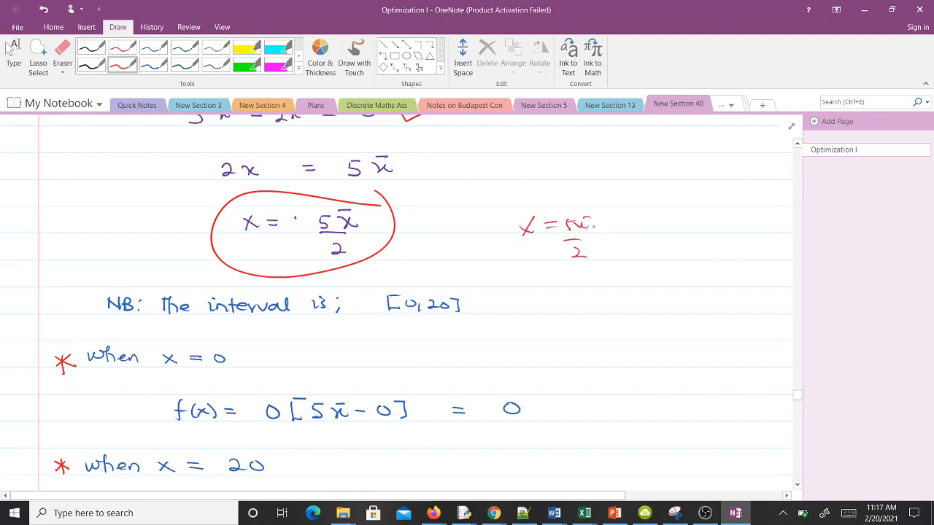
left_click_drag(420, 312, 414, 332)
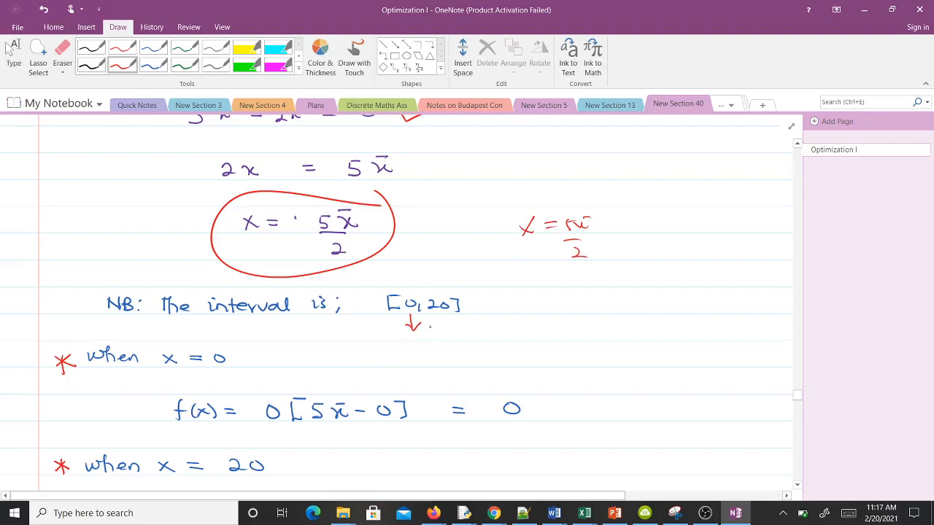
left_click_drag(438, 313, 437, 332)
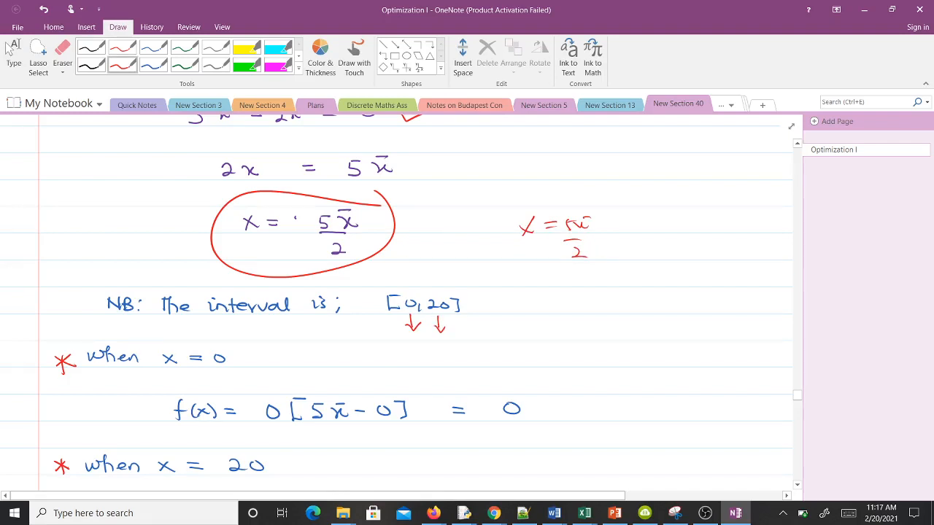
scroll("down", 3)
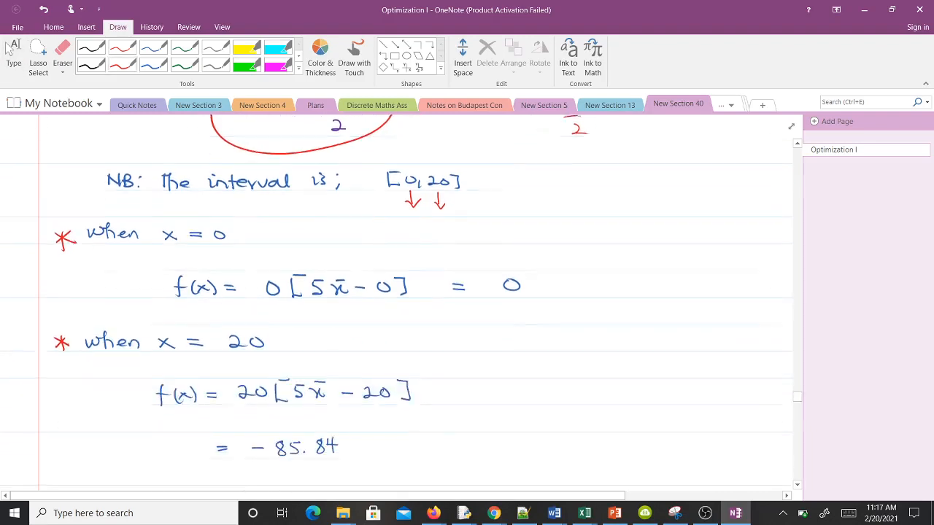
scroll("down", 3)
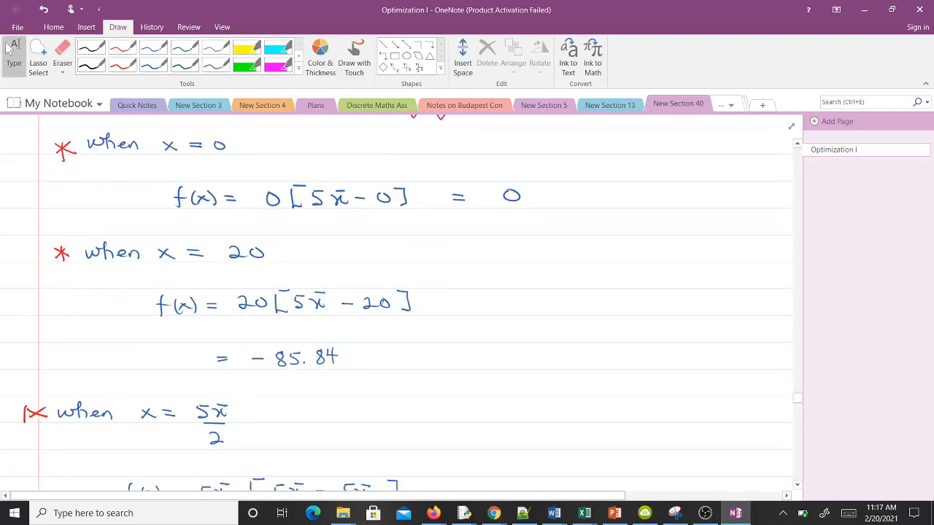
- Tick the results 0, -85.84 and 61.69 in red ink
left_click(123, 64)
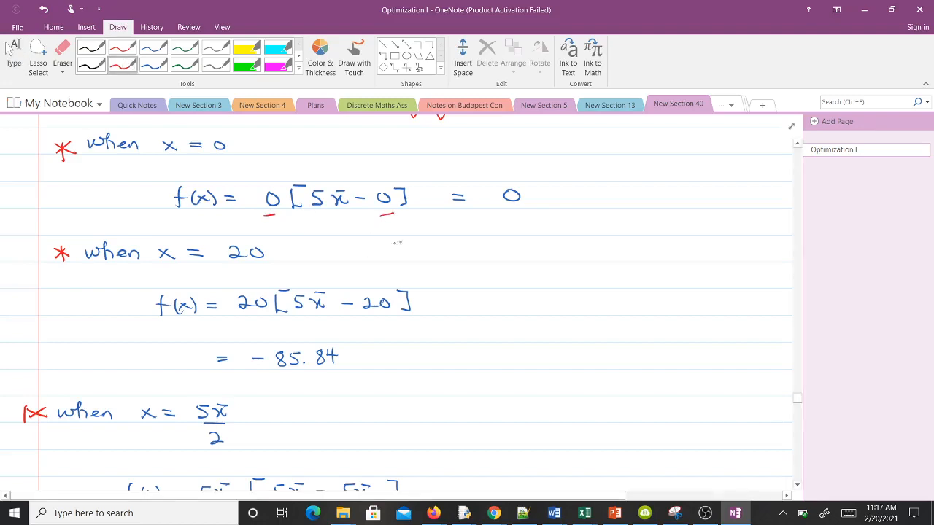
left_click_drag(544, 203, 613, 179)
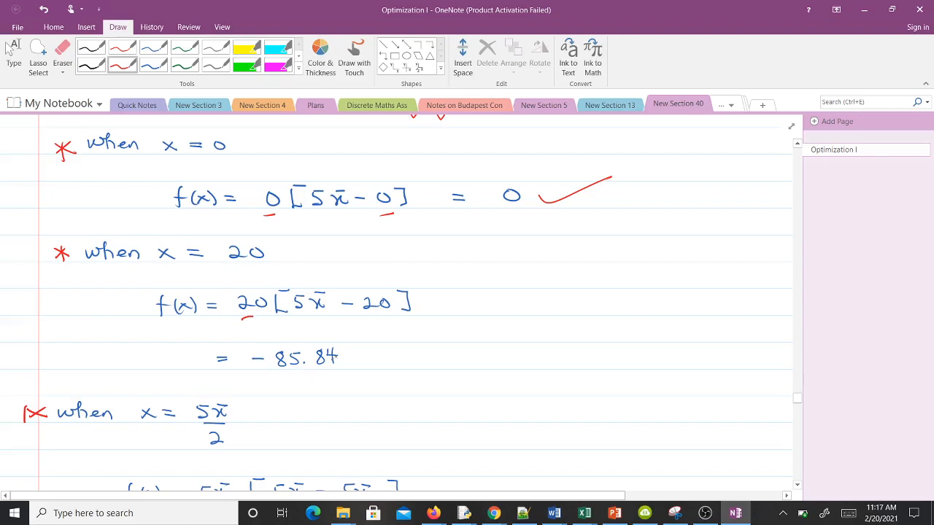
left_click_drag(352, 375, 390, 357)
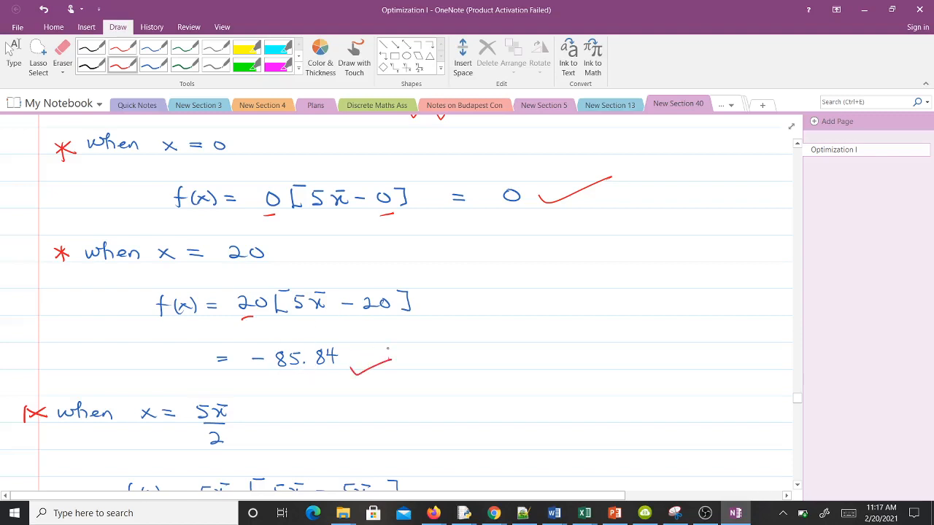
scroll("down", 3)
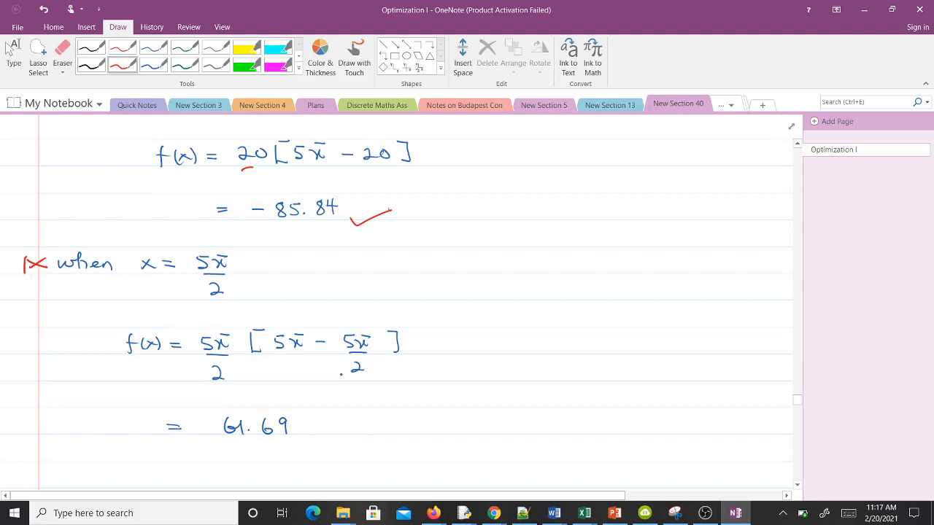
left_click_drag(281, 448, 325, 430)
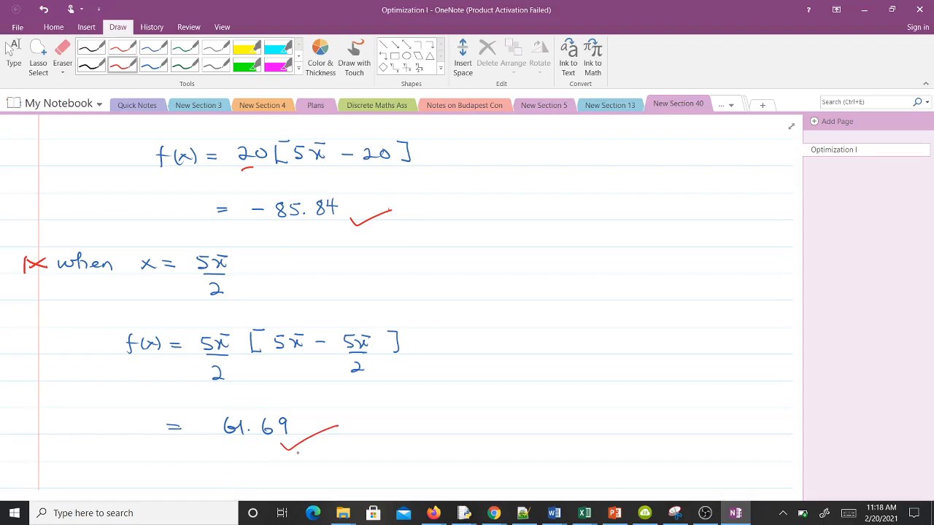
- Tick f(x) = x(5π − x), its expansion, f'(x) and f''(x) < 0 in red
scroll("down", 3)
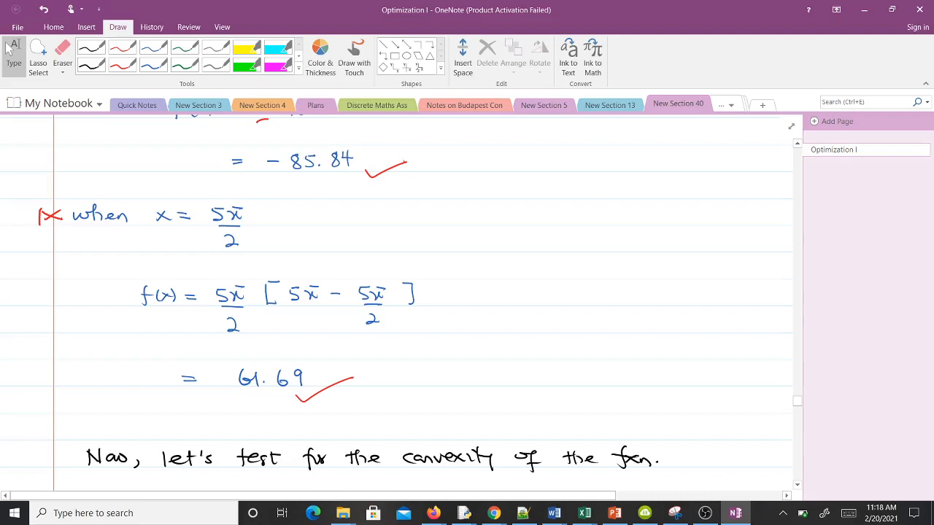
scroll("down", 3)
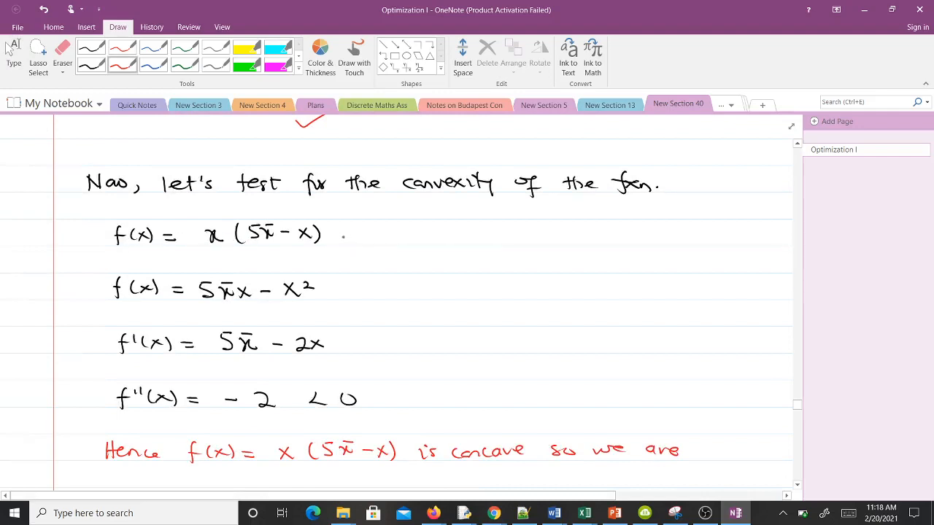
left_click_drag(349, 239, 378, 228)
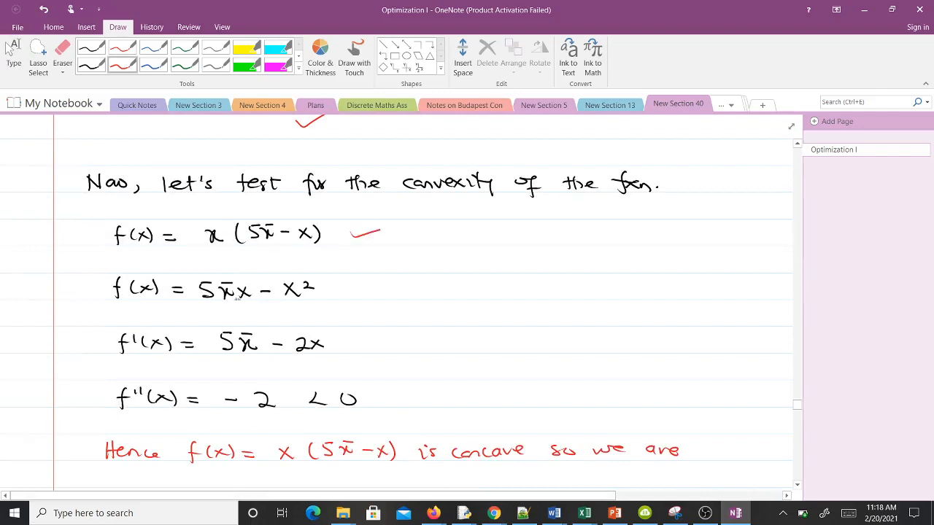
left_click_drag(349, 284, 376, 295)
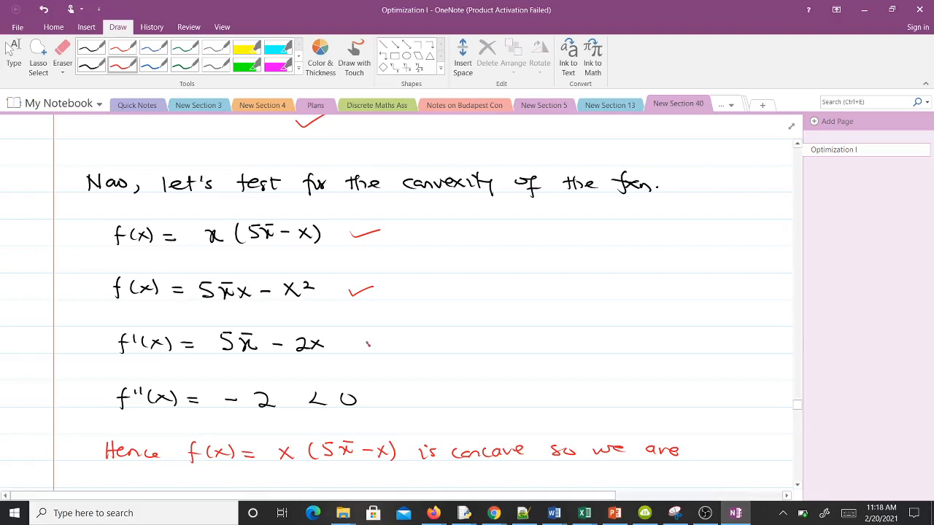
left_click_drag(365, 347, 388, 337)
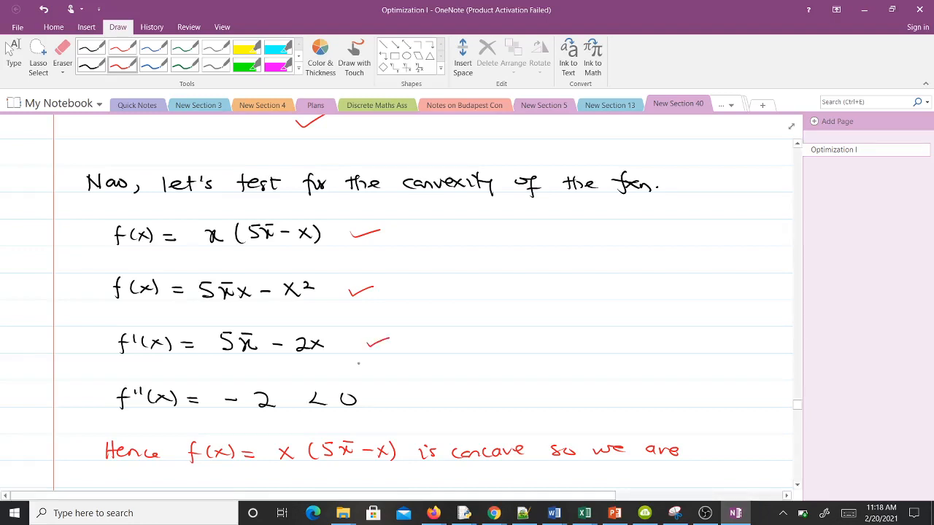
left_click_drag(372, 400, 390, 393)
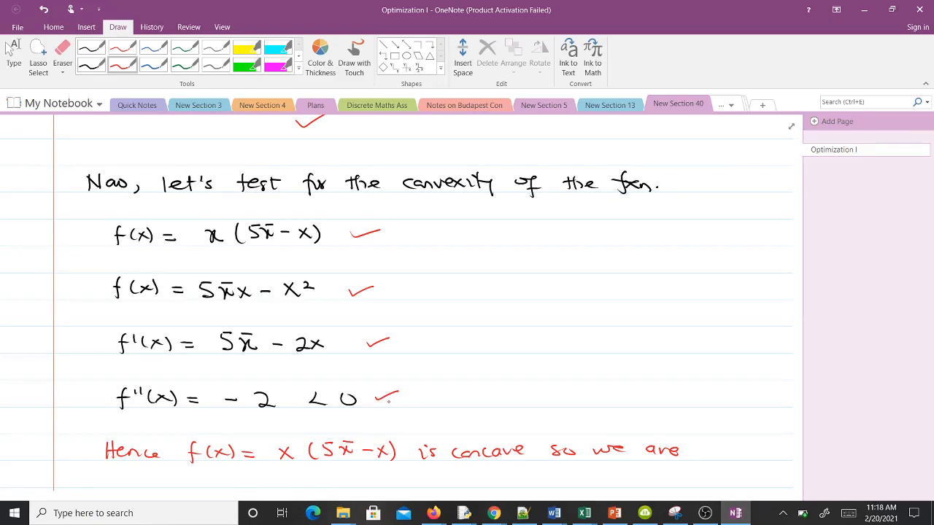
scroll("down", 3)
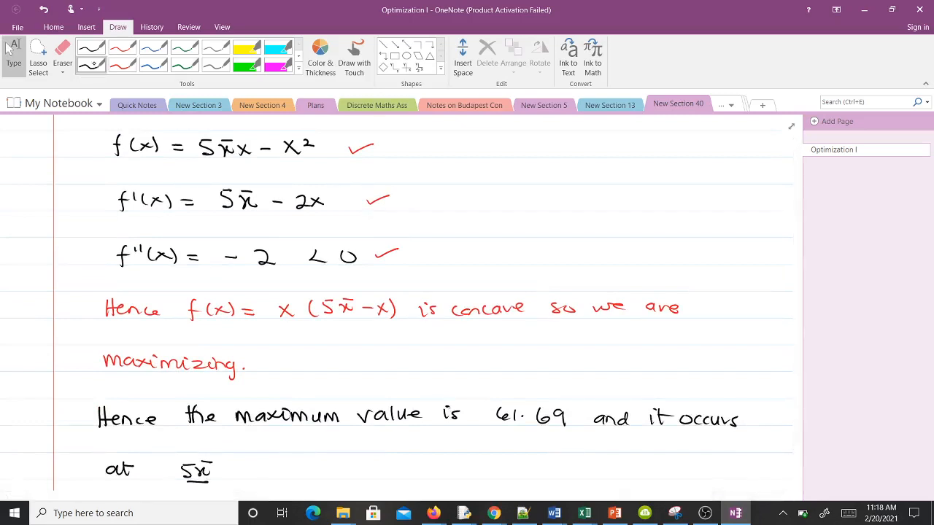
- Tick 'maximizing' in the conclusion and circle the maximum value 61.69
left_click_drag(241, 380, 277, 368)
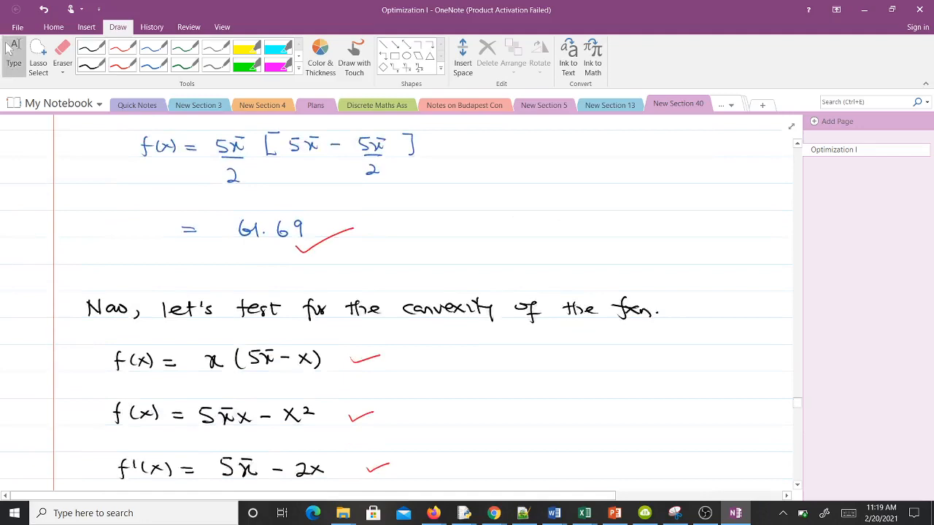
scroll("up", 3)
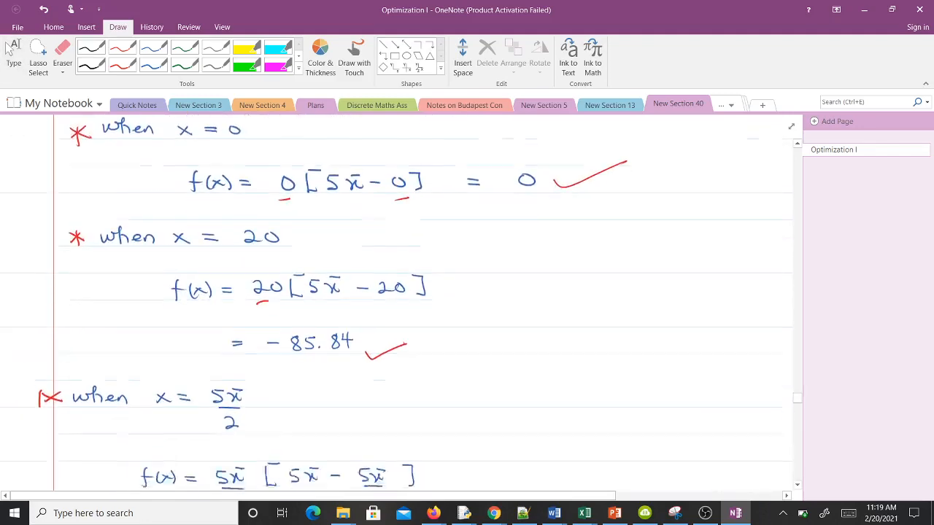
scroll("down", 3)
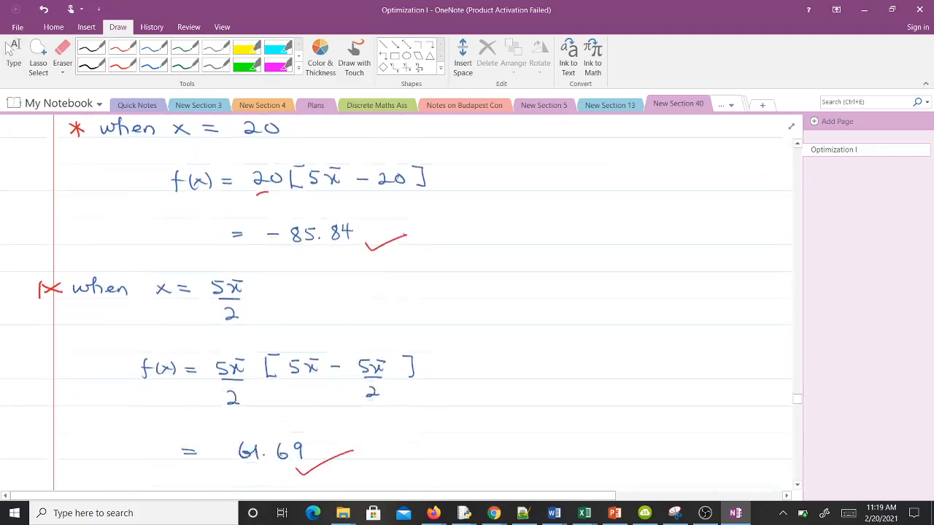
scroll("down", 3)
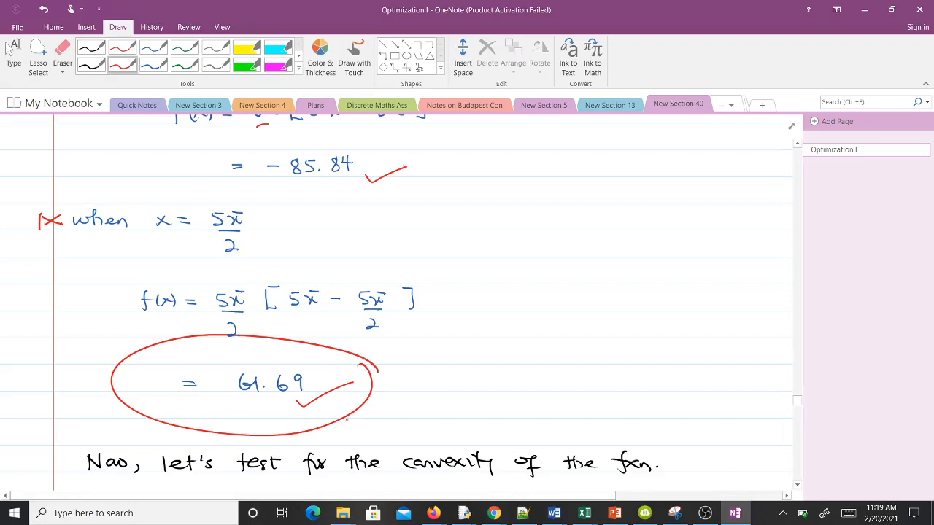
scroll("down", 3)
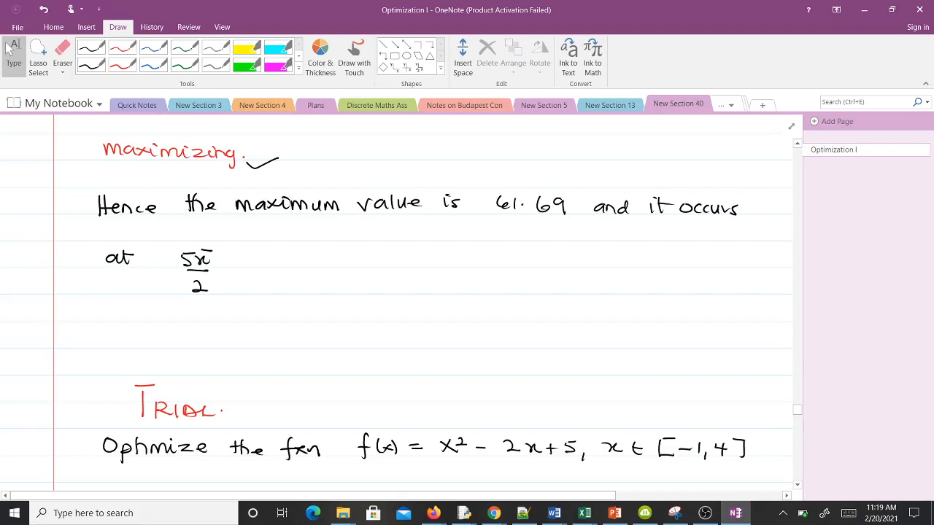
- Underline the minimum value 4 and the point 1 in the trial answer
scroll("down", 3)
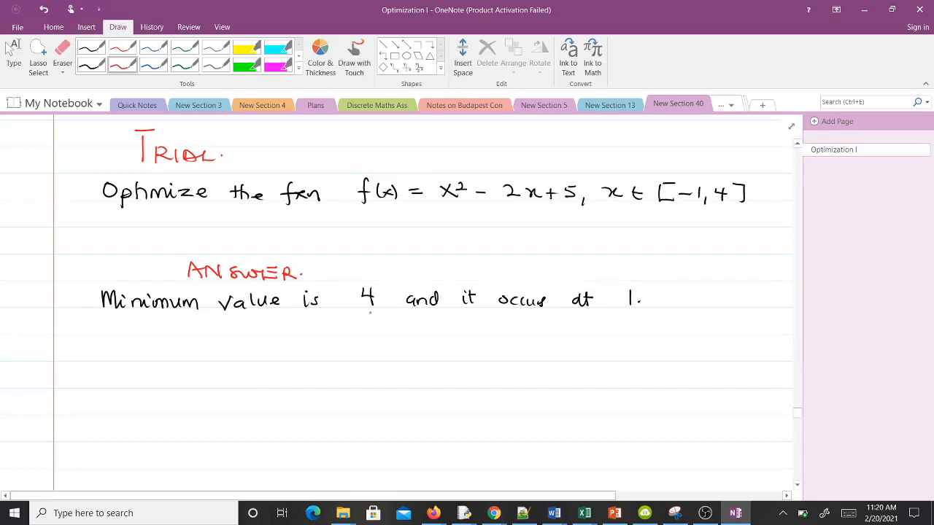
left_click_drag(352, 321, 375, 314)
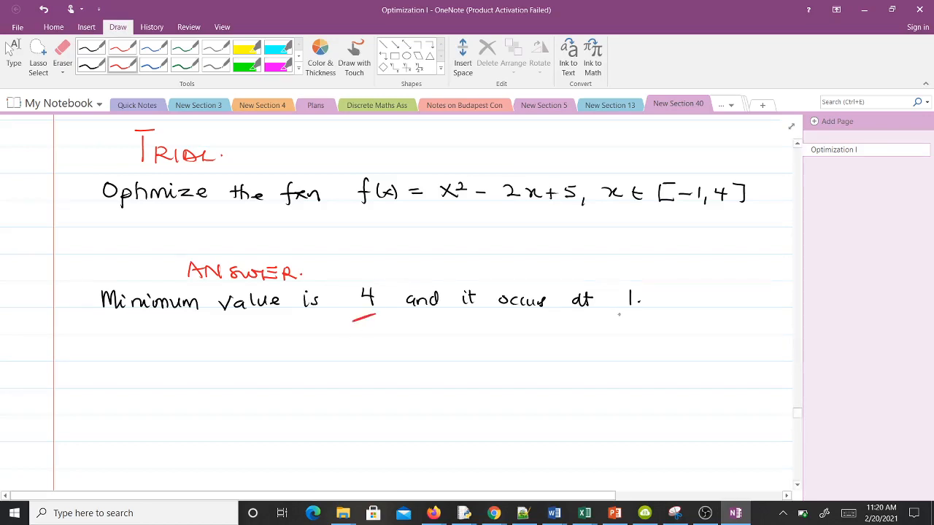
left_click_drag(616, 315, 639, 313)
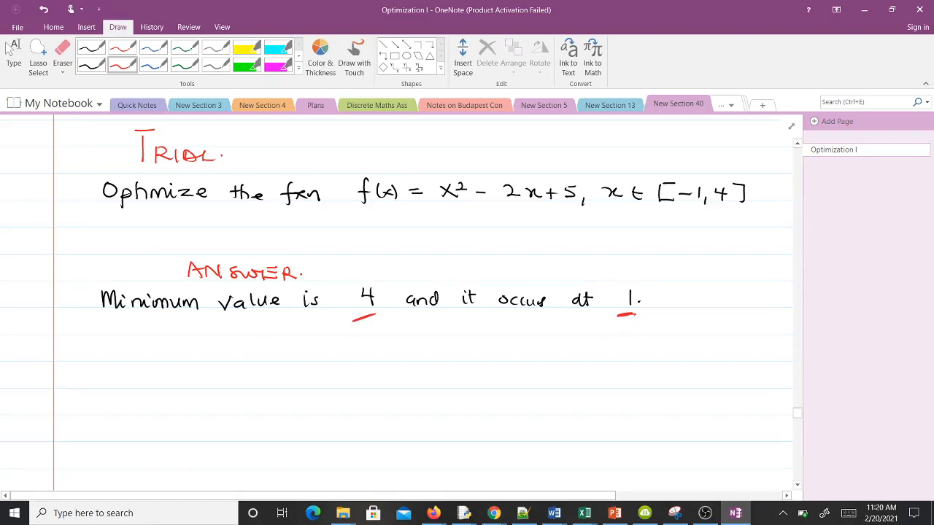
scroll("down", 3)
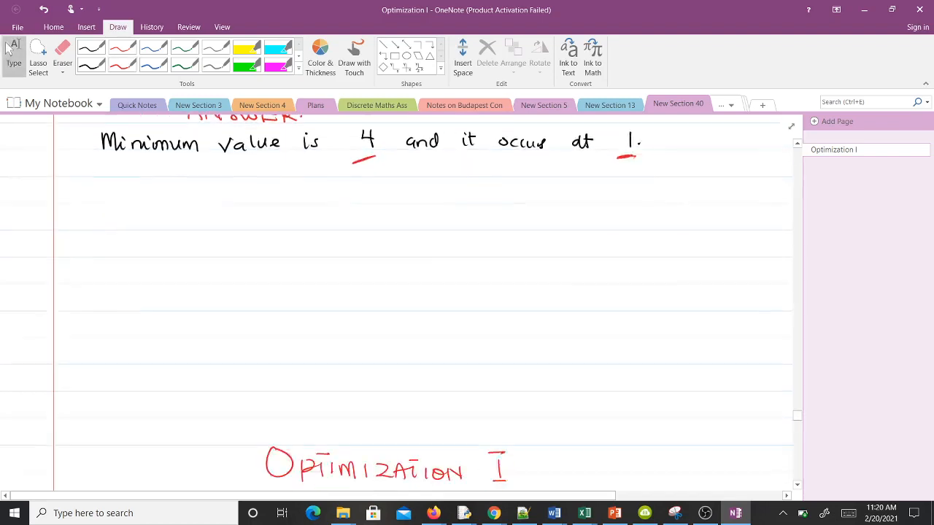
scroll("down", 3)
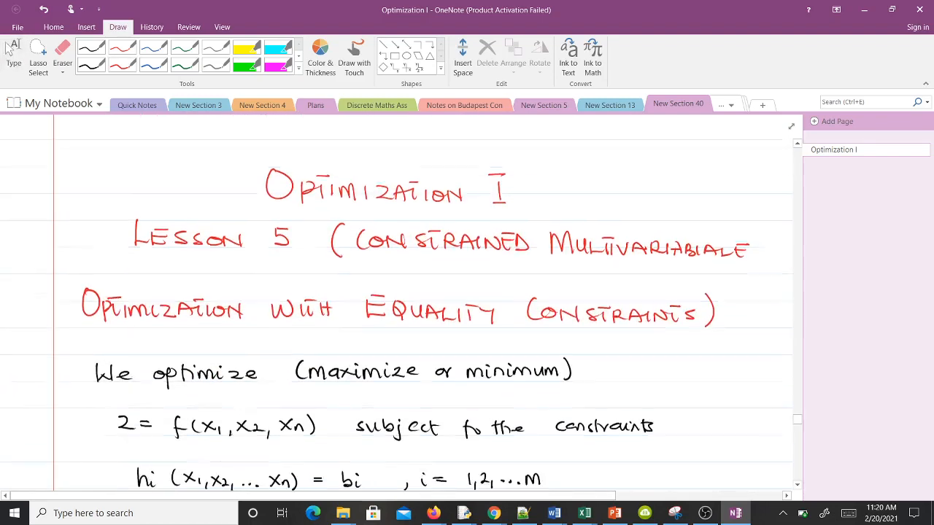